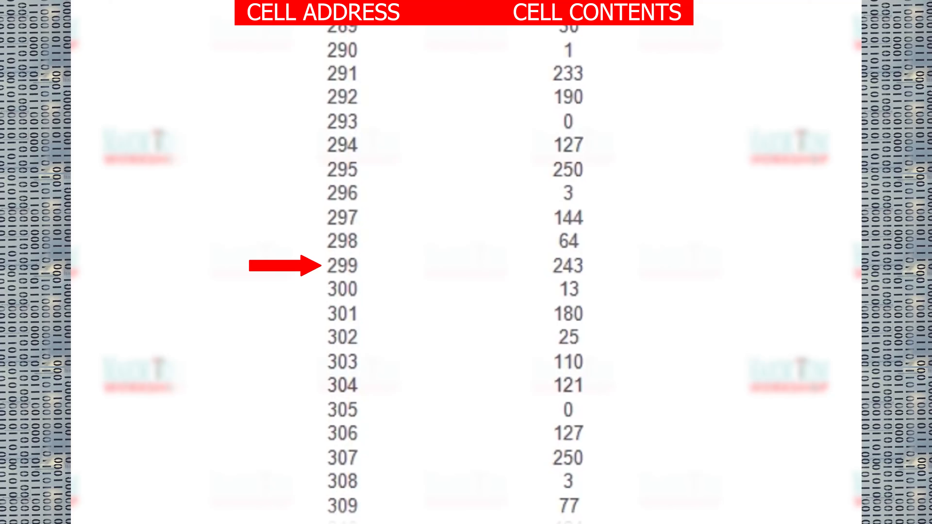
# Enter decimal 112 in Programmer mode, reading hex 70, octal 160 and binary 0111 0000
pyautogui.scroll(-3)
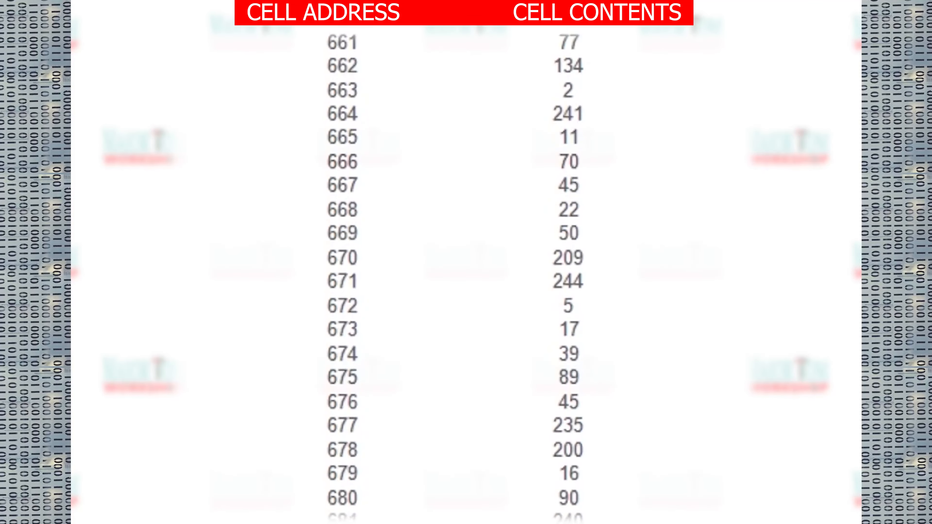
pyautogui.scroll(-3)
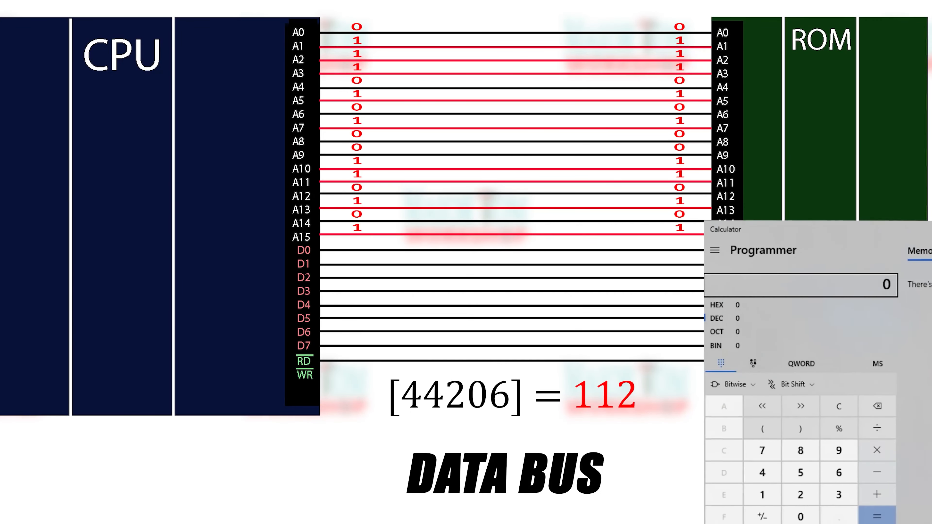
pyautogui.click(877, 515)
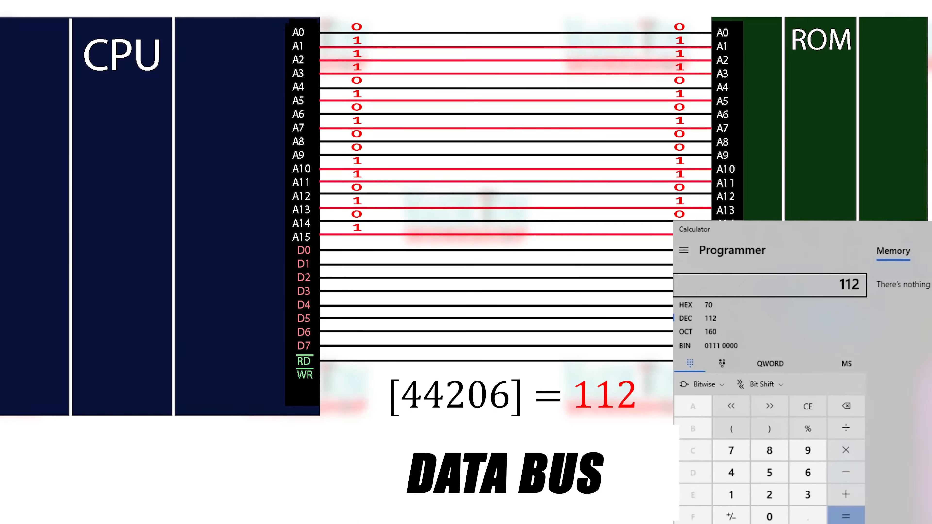